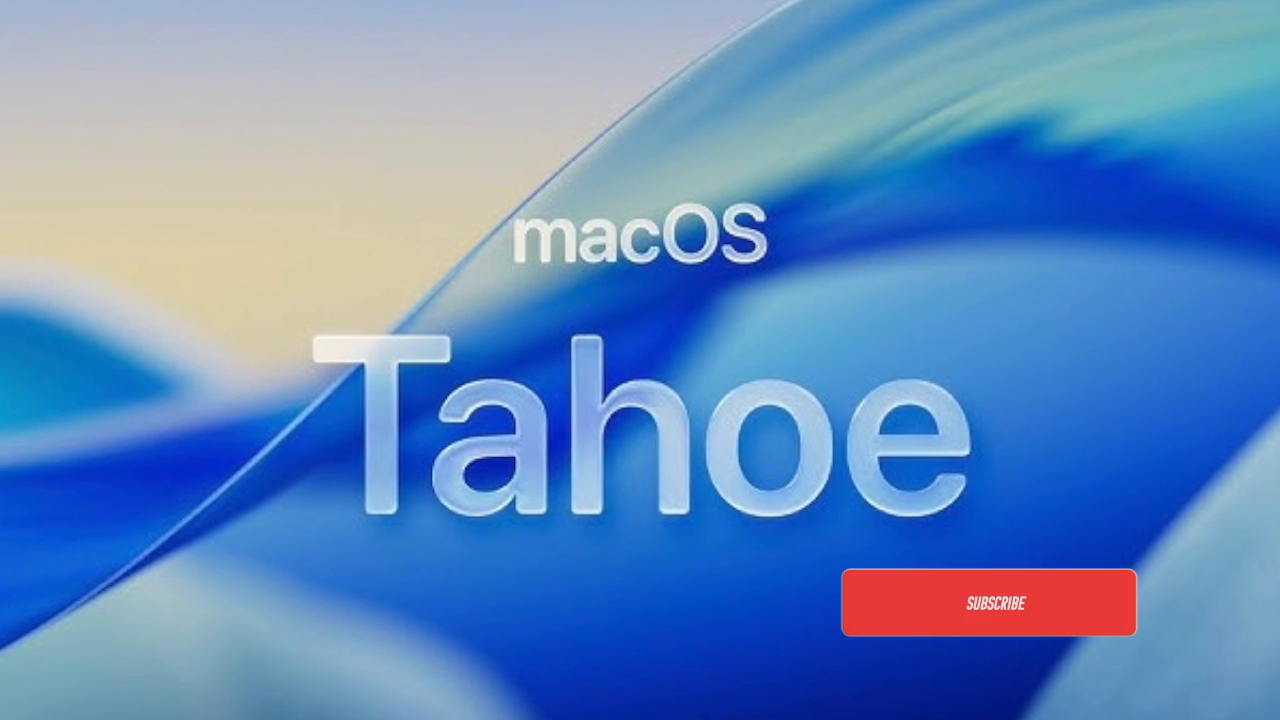
Scroll down through the Edit Widgets gallery before dismissing it and the locked iPhone Mirroring window.
click(990, 602)
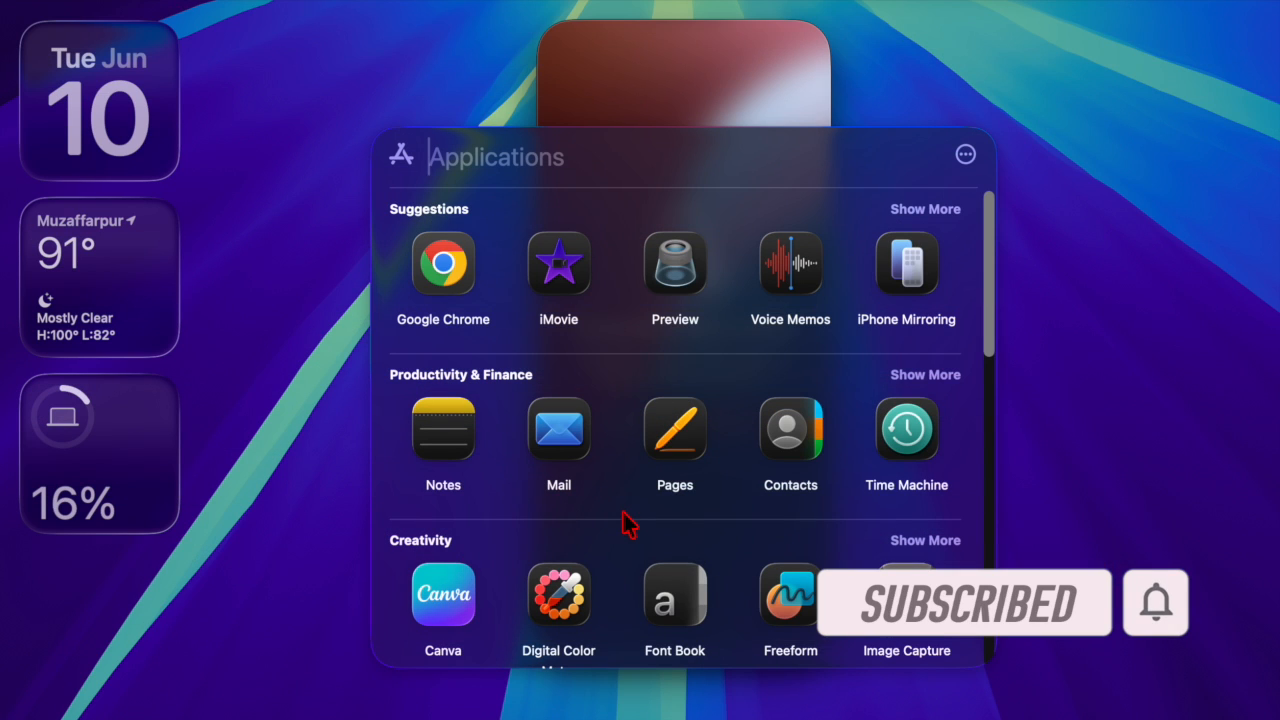
scroll(down, 3)
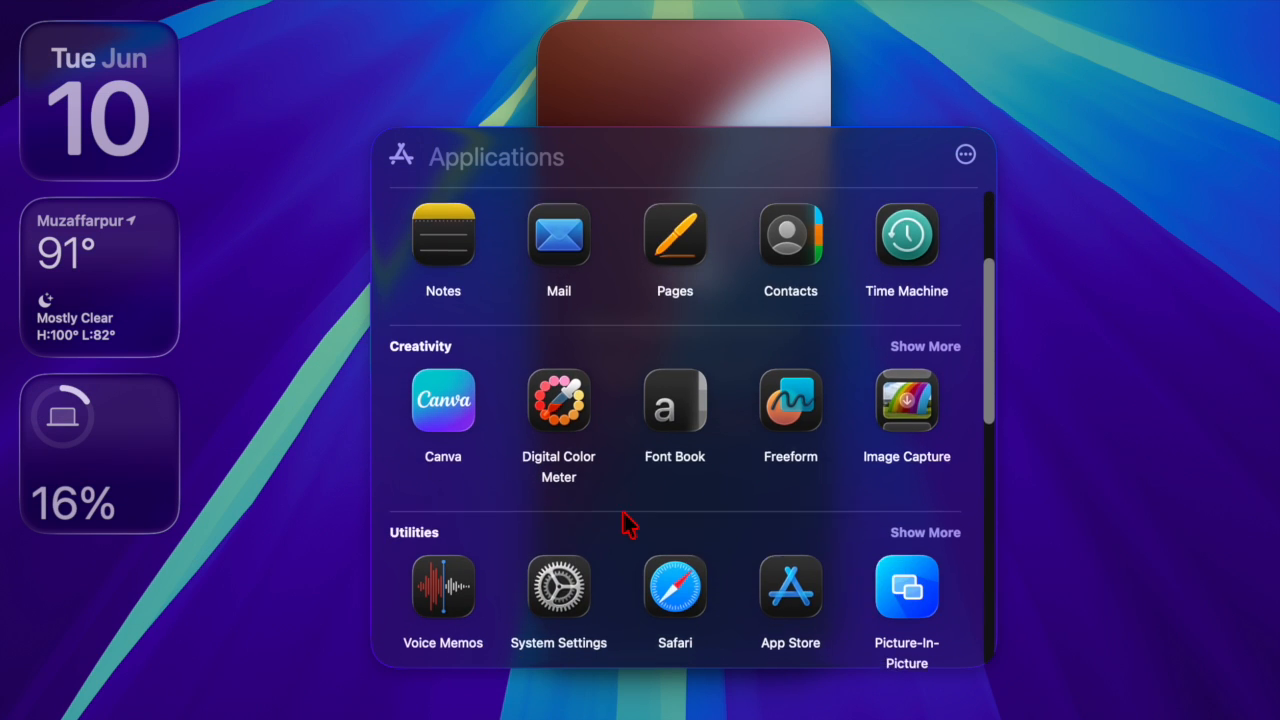
scroll(down, 3)
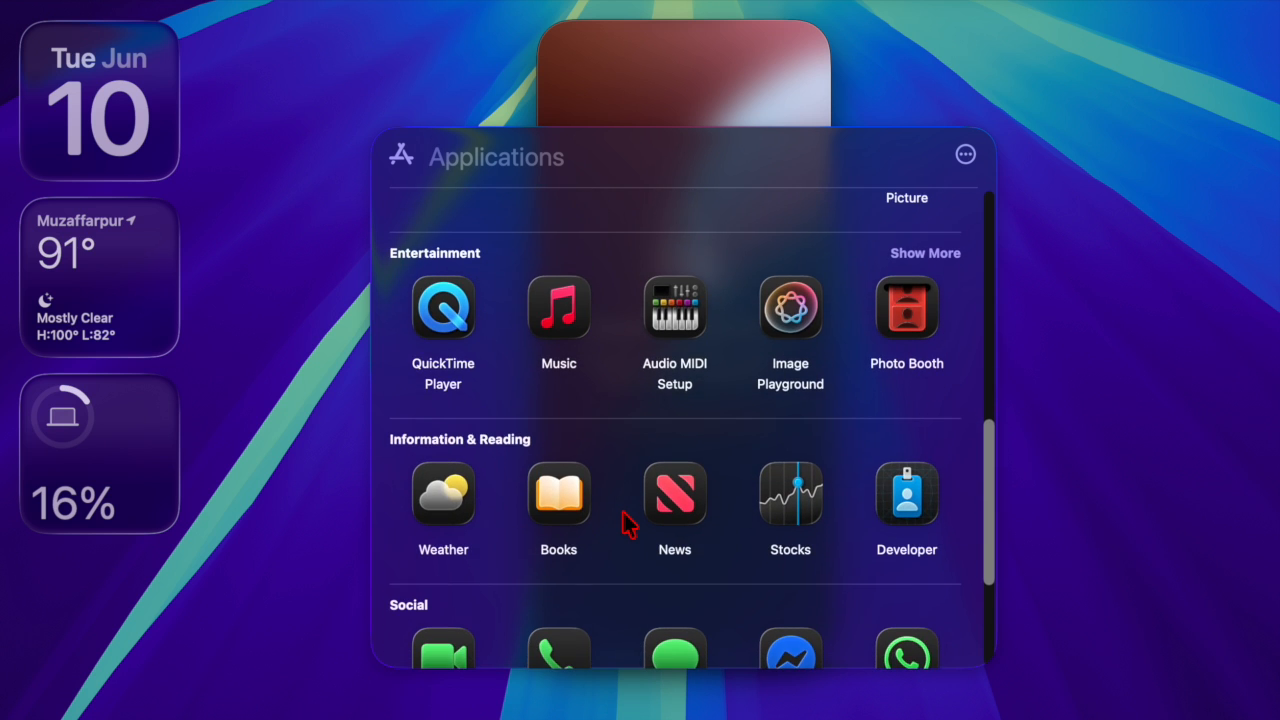
scroll(down, 3)
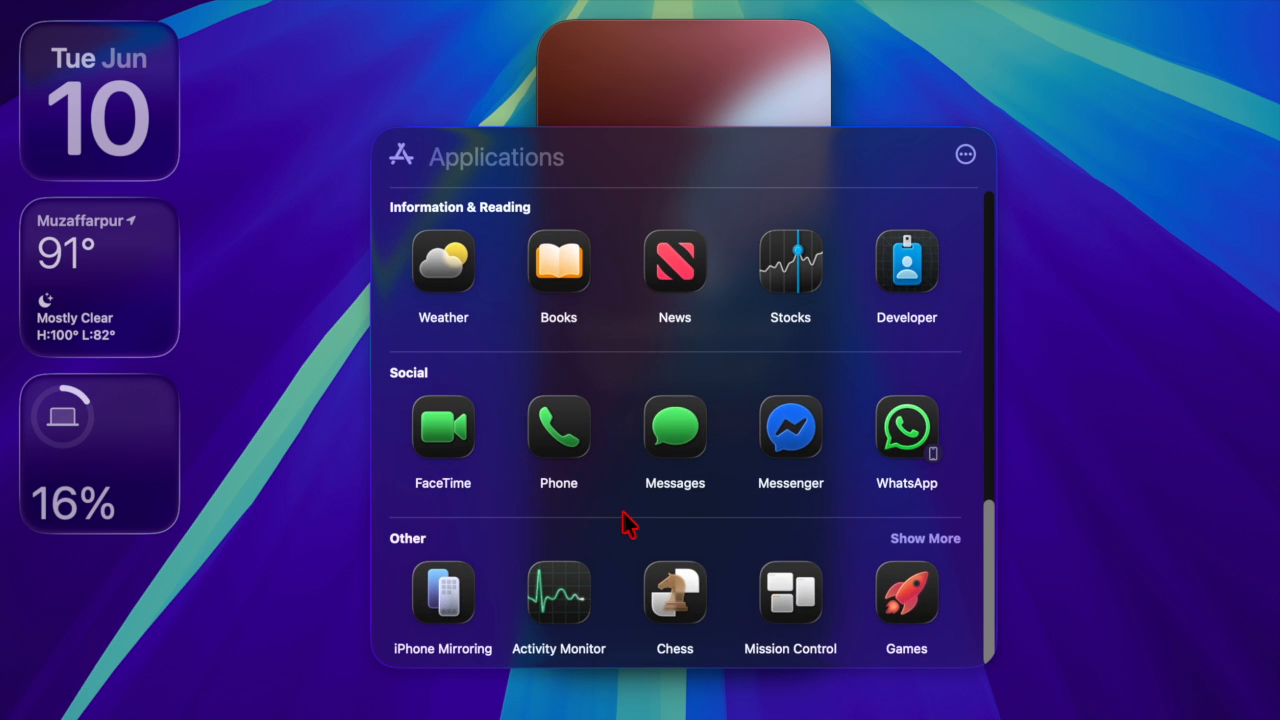
mouse_move(616, 584)
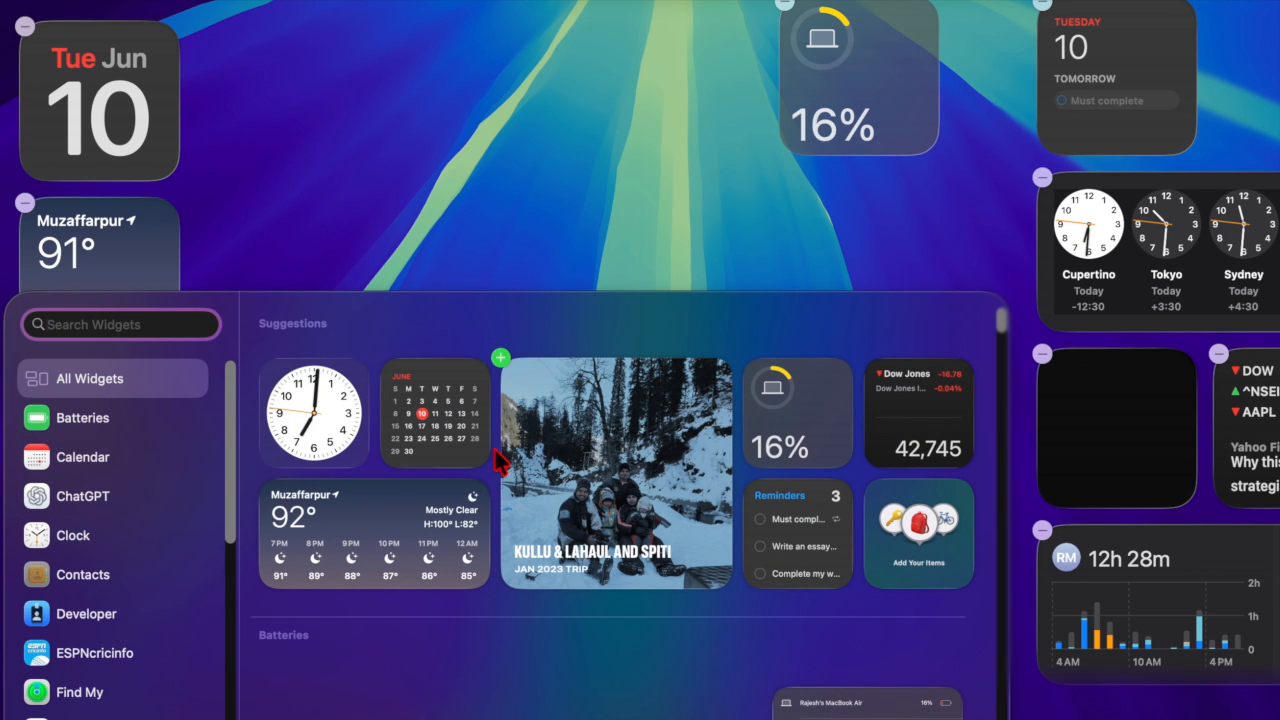
mouse_move(392, 544)
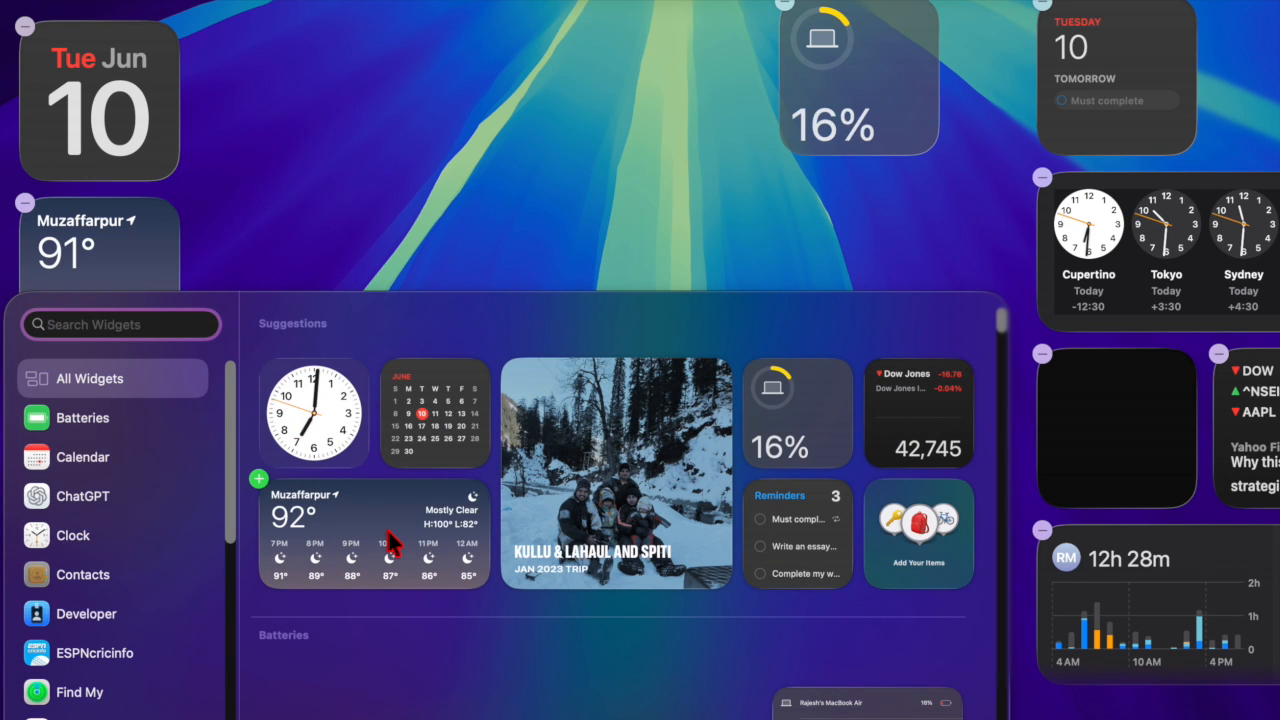
scroll(down, 3)
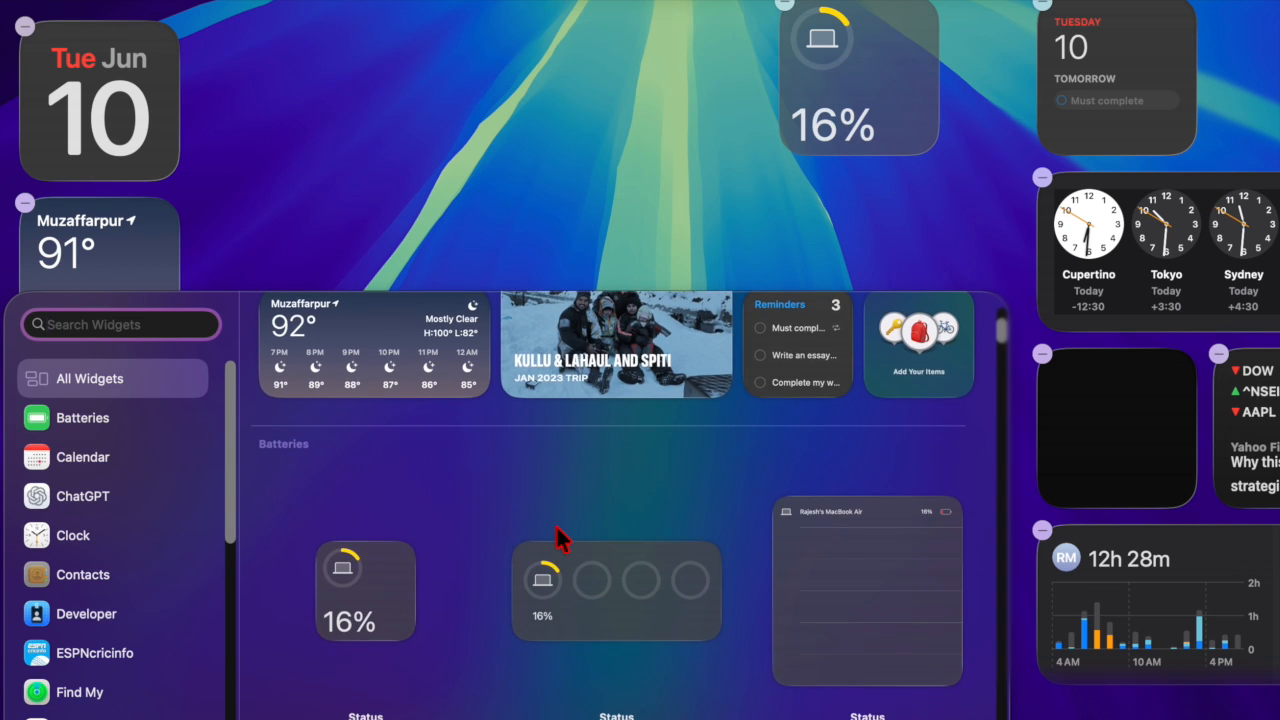
scroll(down, 3)
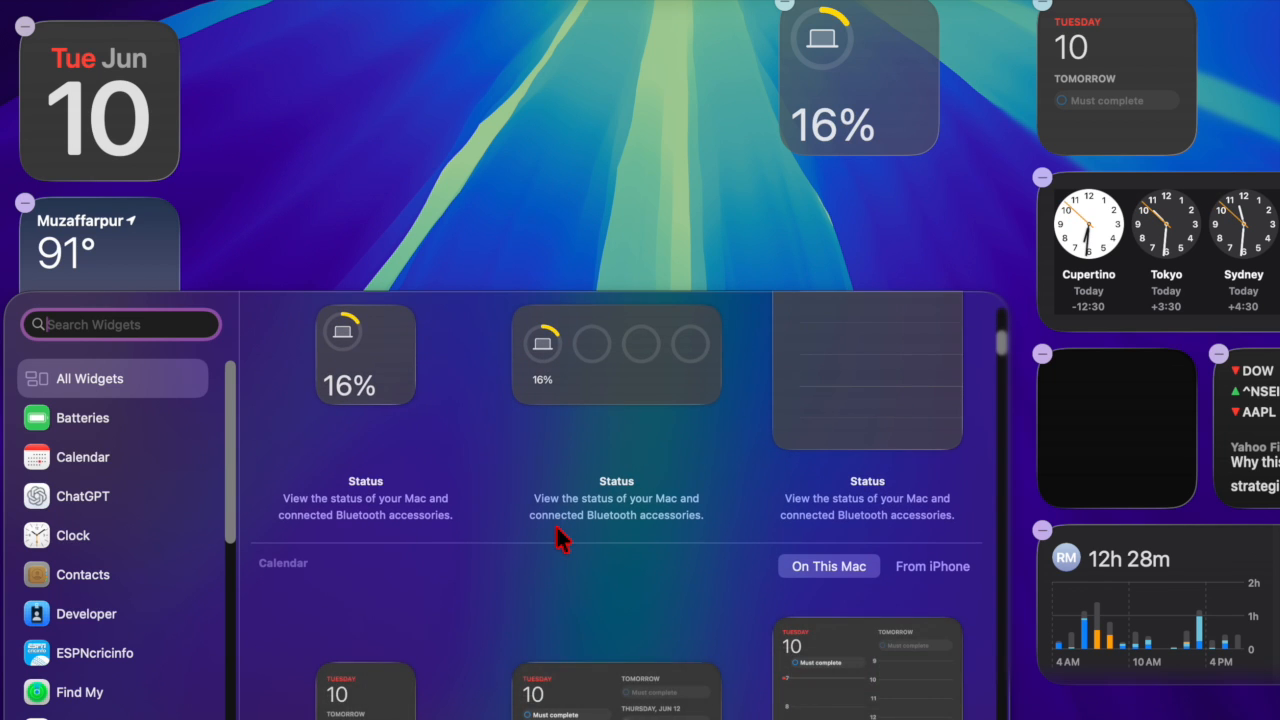
scroll(down, 3)
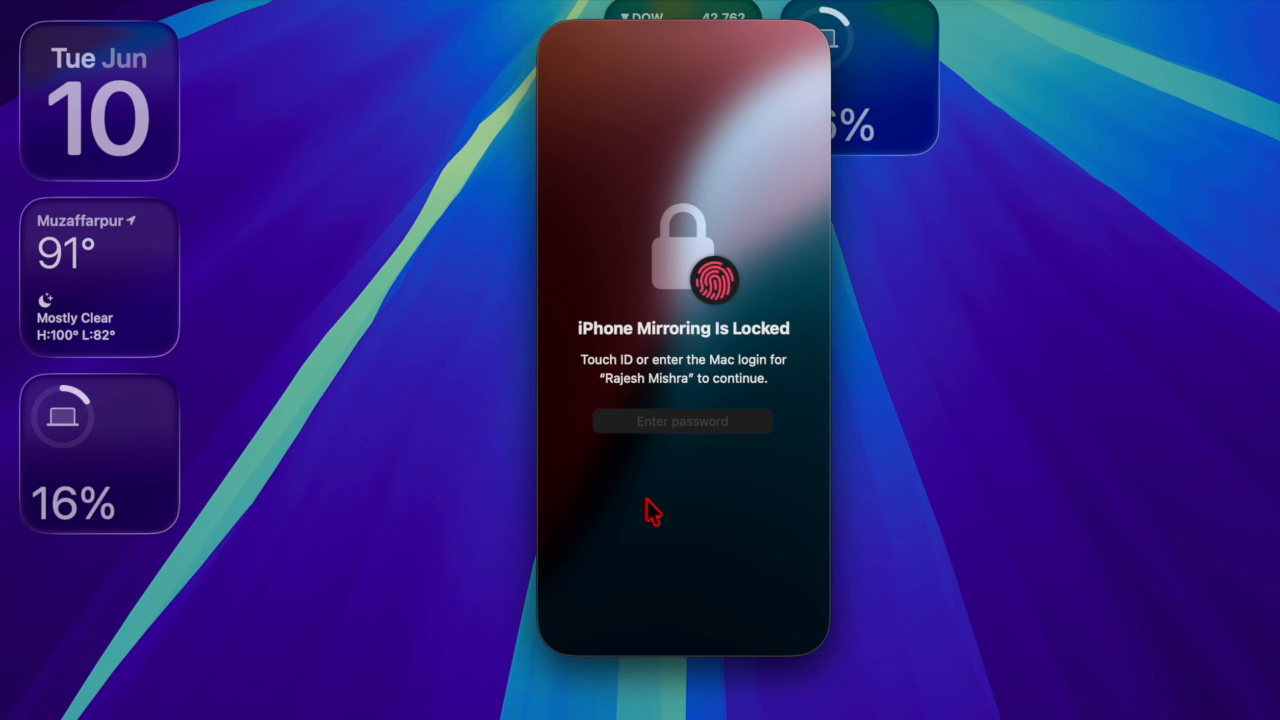
mouse_move(900, 500)
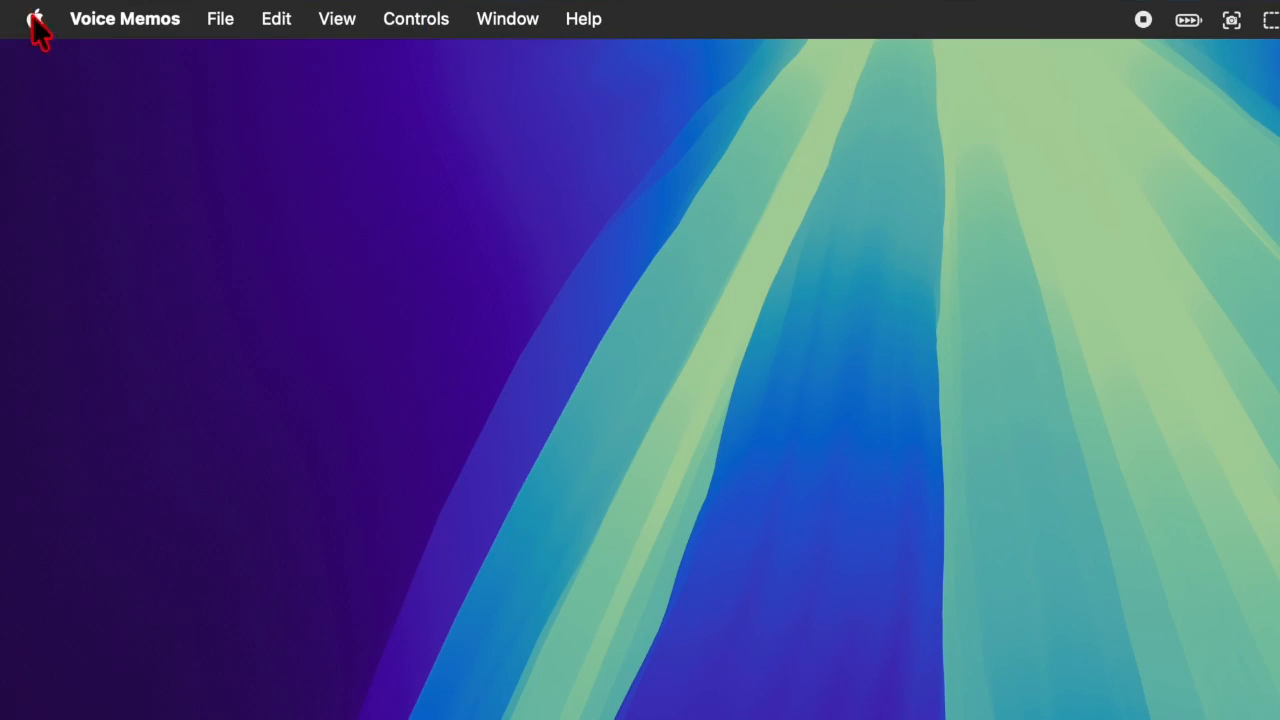
Choose Restart… from the Apple menu so the restart-now confirmation dialog appears.
click(36, 18)
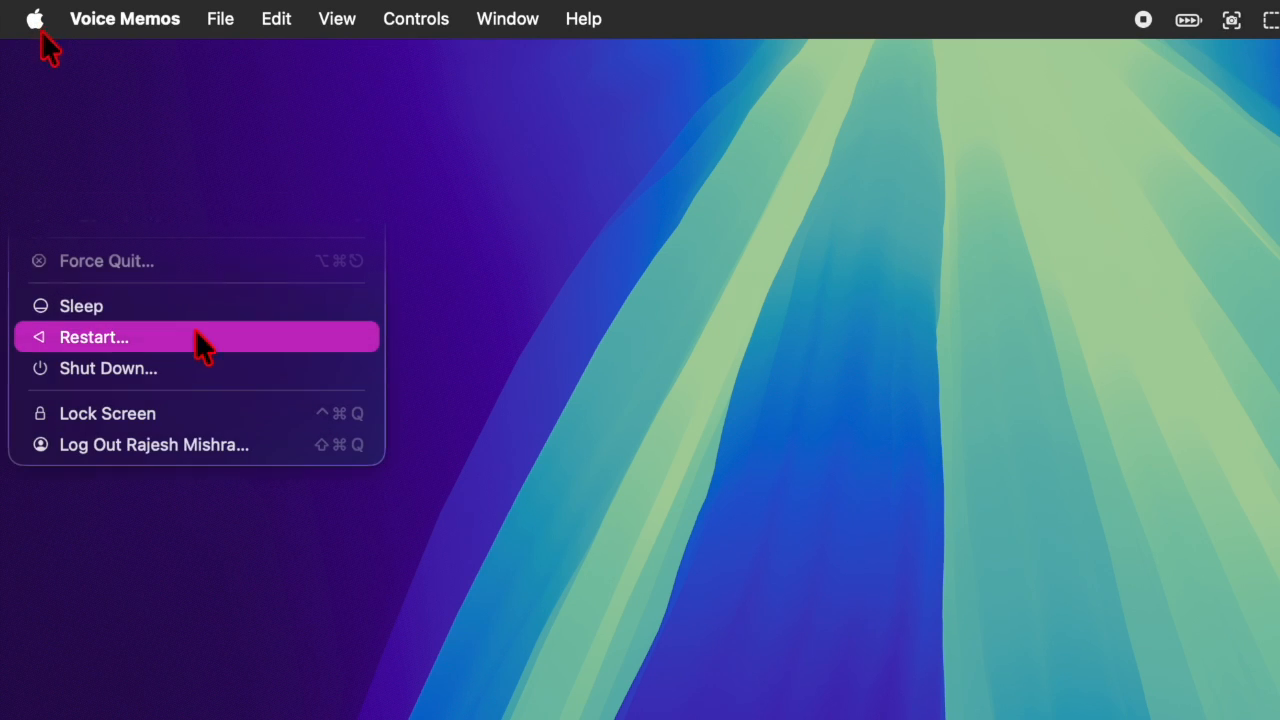
click(36, 18)
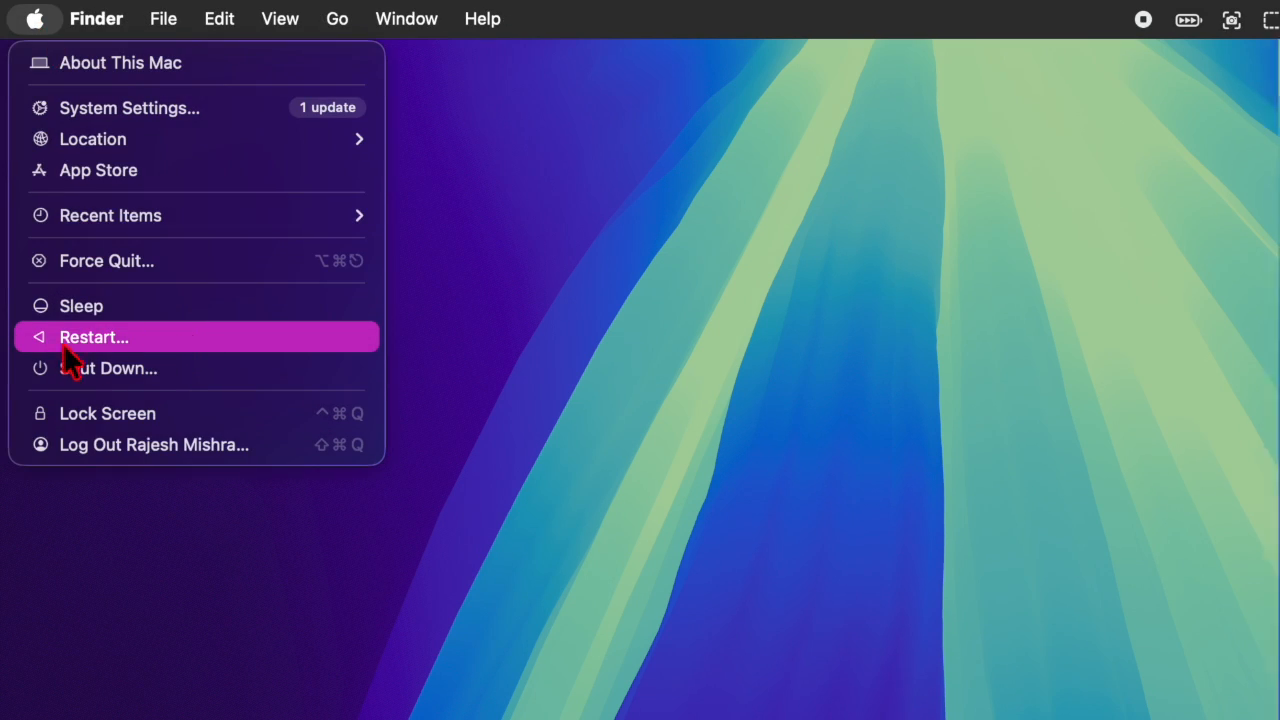
mouse_move(160, 348)
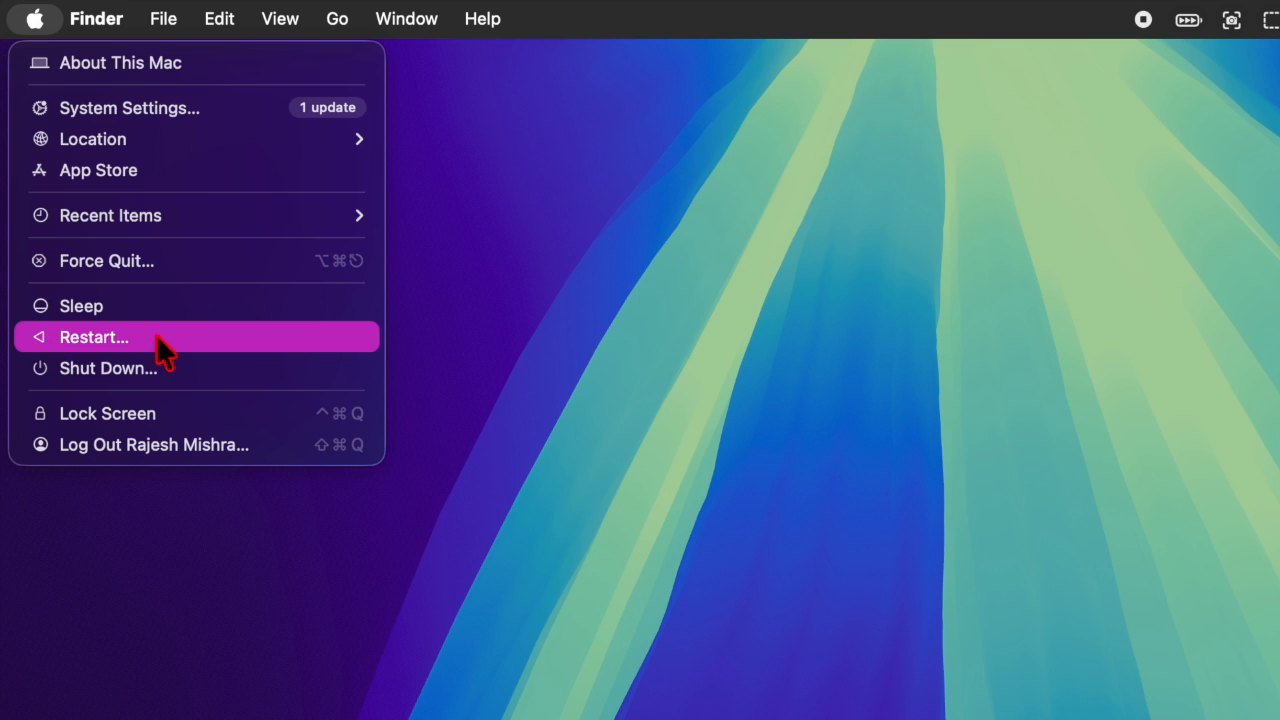
click(94, 336)
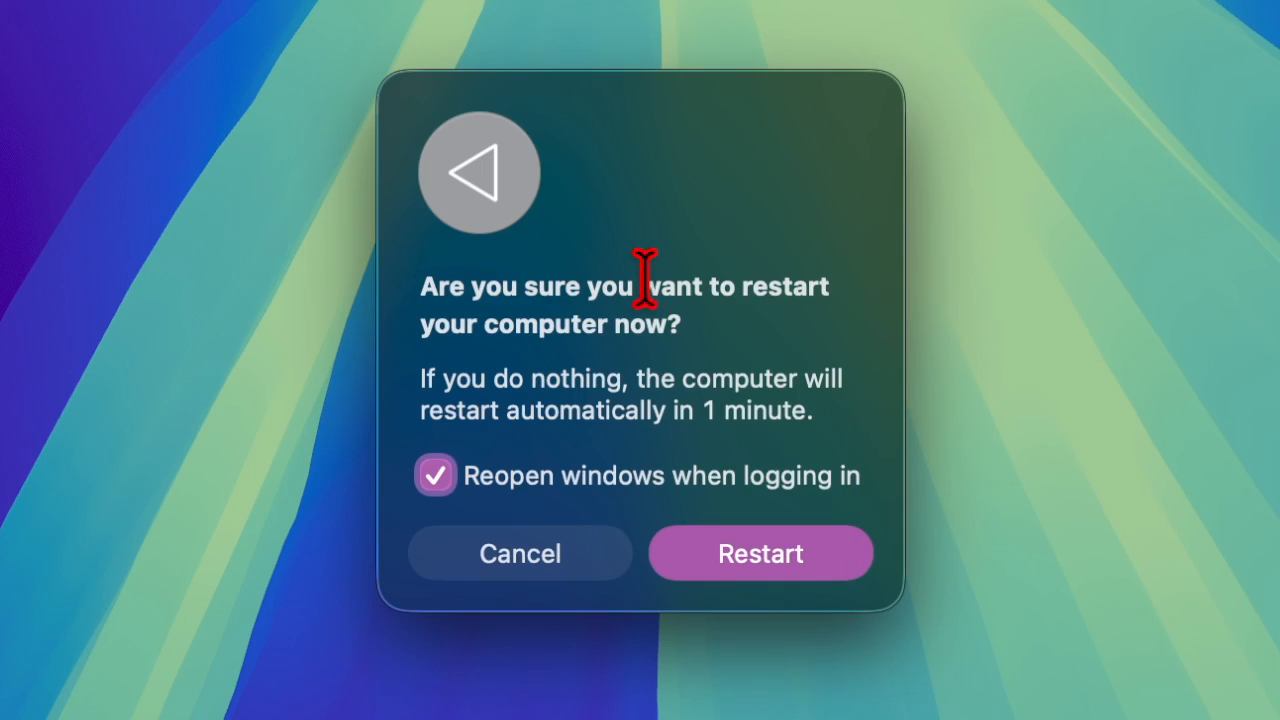
mouse_move(744, 640)
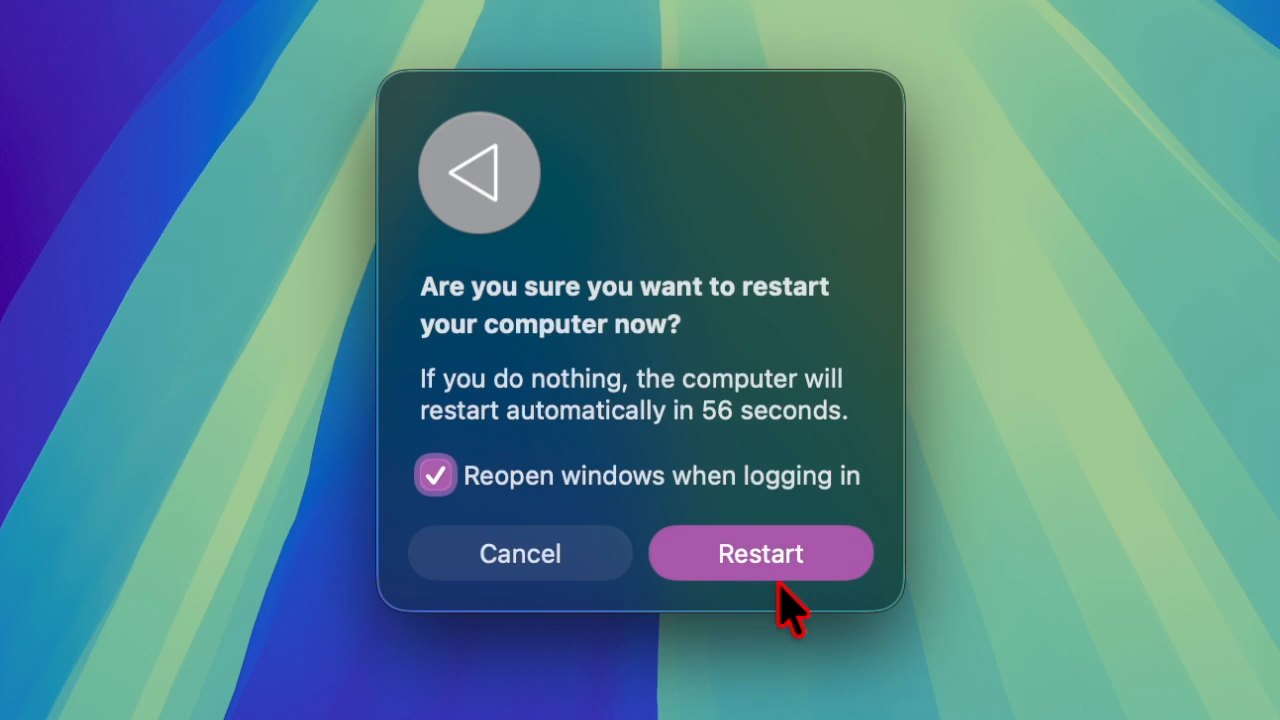
mouse_move(864, 584)
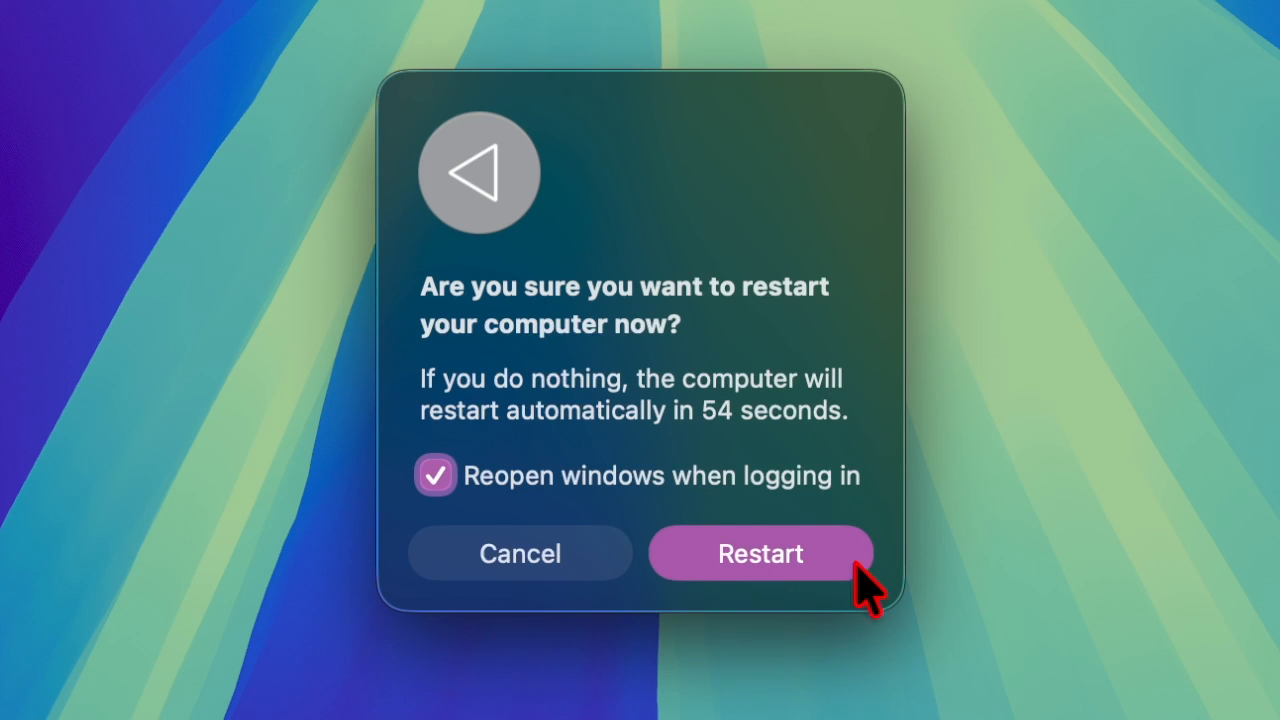